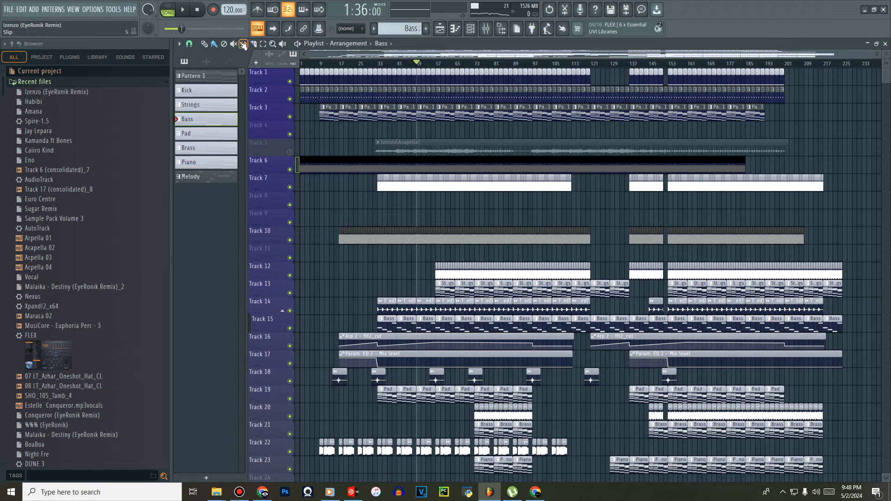
Play, pause and resume the remix arrangement from around bar 49 with the Izenzo acapella audible.
click(182, 10)
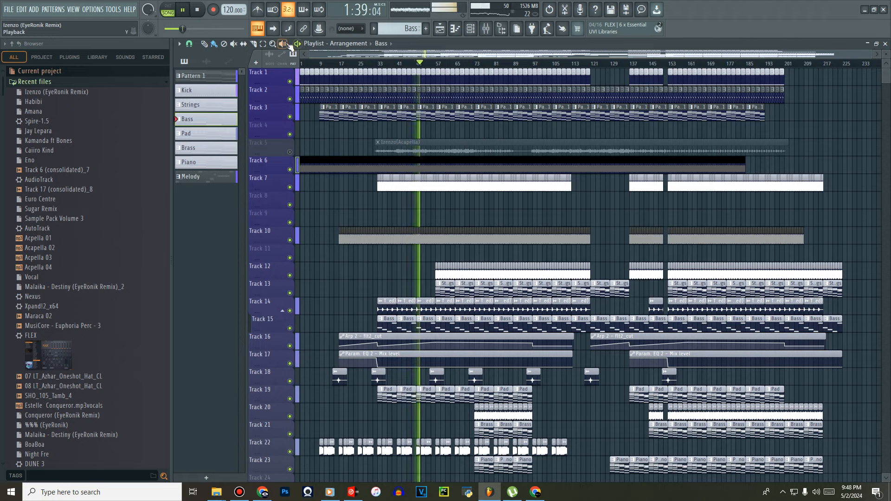
click(182, 10)
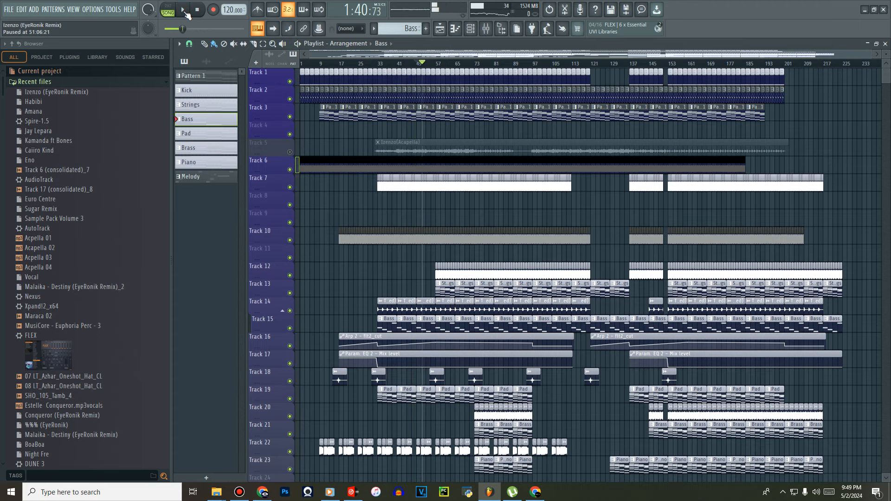
click(182, 10)
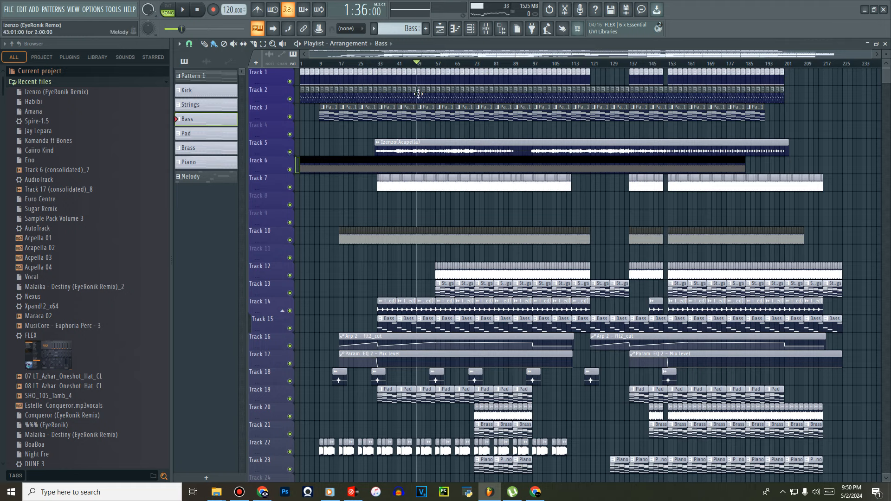
Play the arrangement to around bar 97, stop it, and open the Melody pattern's Arp 2 part.
click(182, 9)
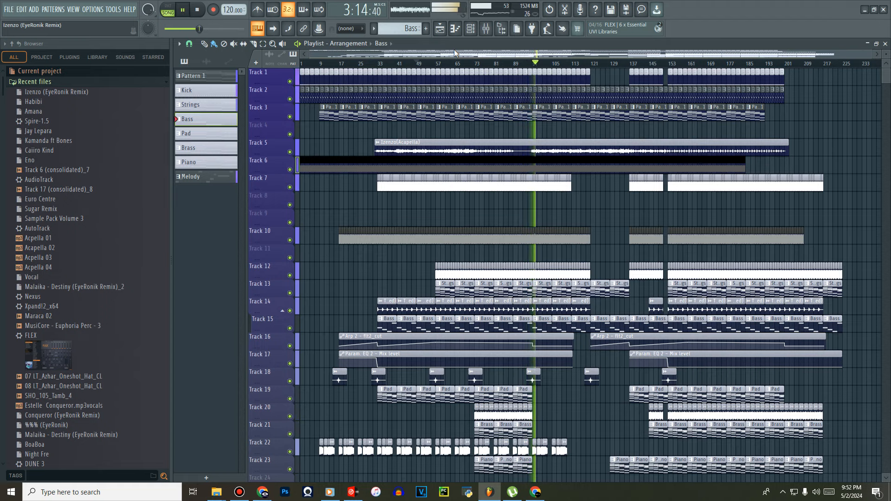
click(183, 10)
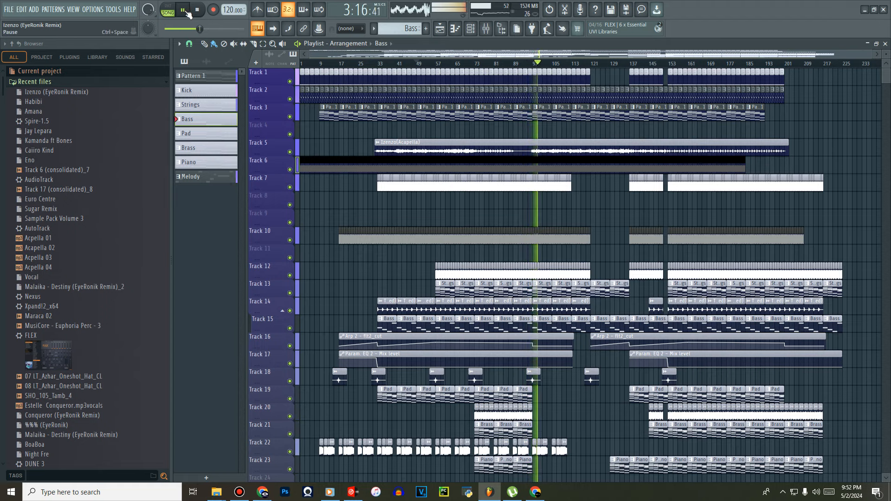
click(182, 10)
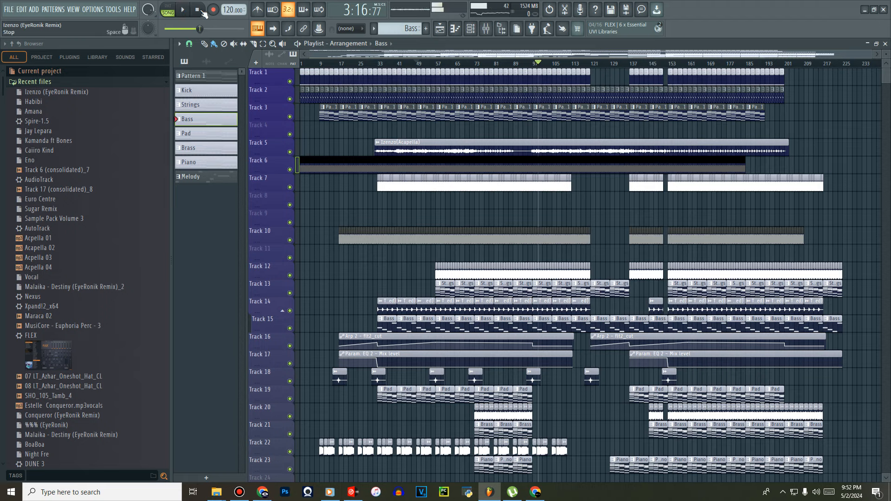
click(197, 10)
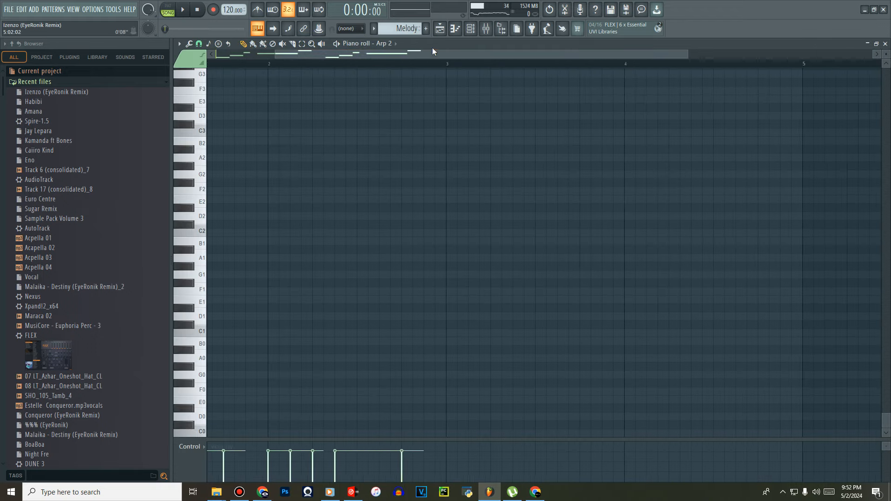
Show the Channel rack, switch to pattern mode and play the Arp 2 Melody pattern.
click(469, 29)
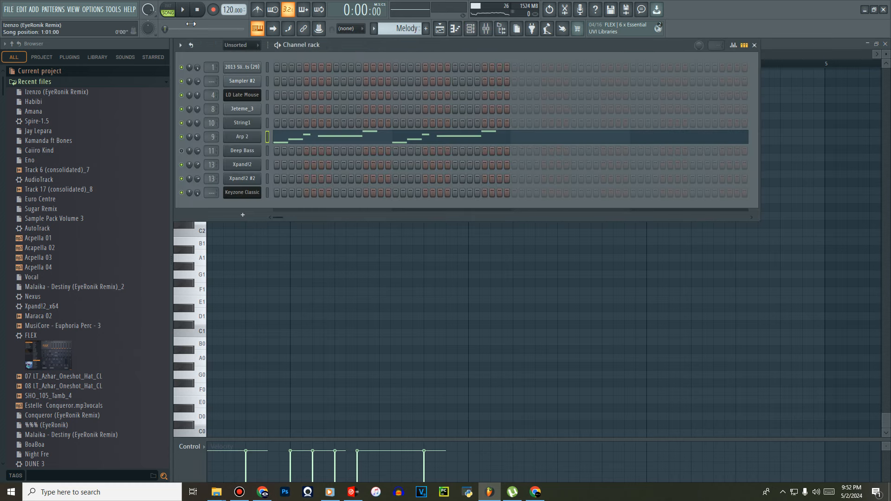
click(168, 10)
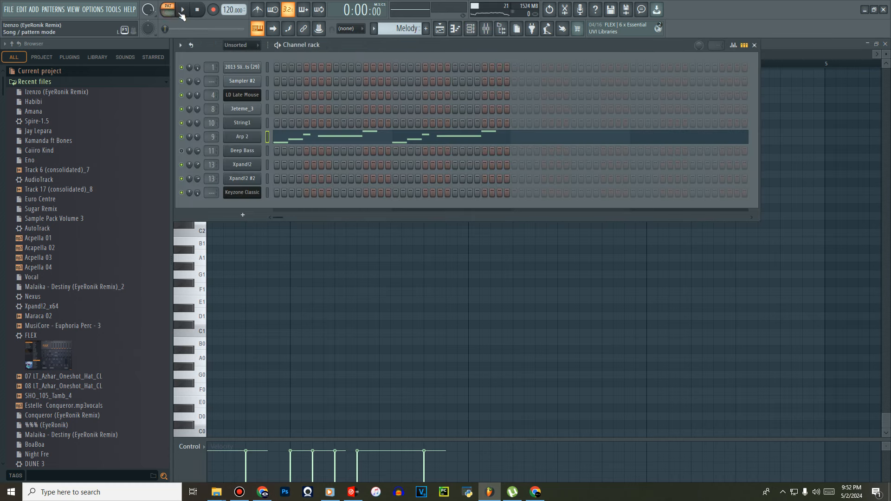
click(182, 10)
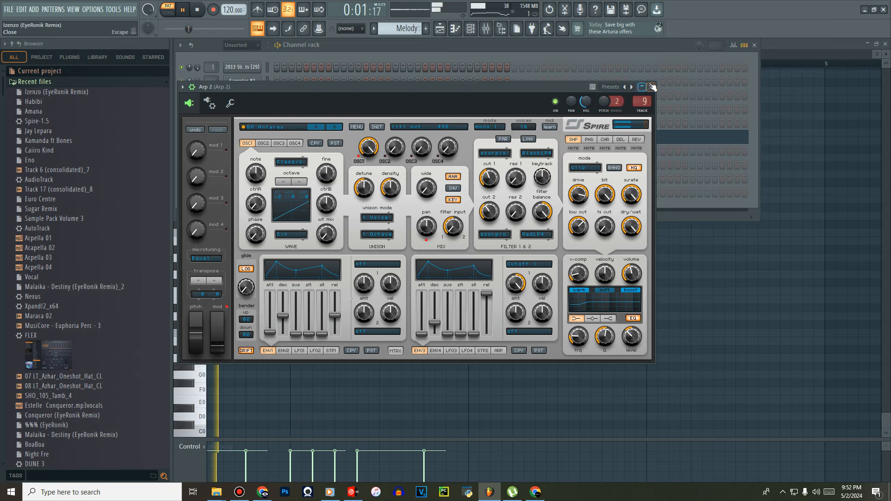
Close the Arp 2 Spire synth window, leaving Pattern 1's Sampler #2 in the piano roll.
click(653, 87)
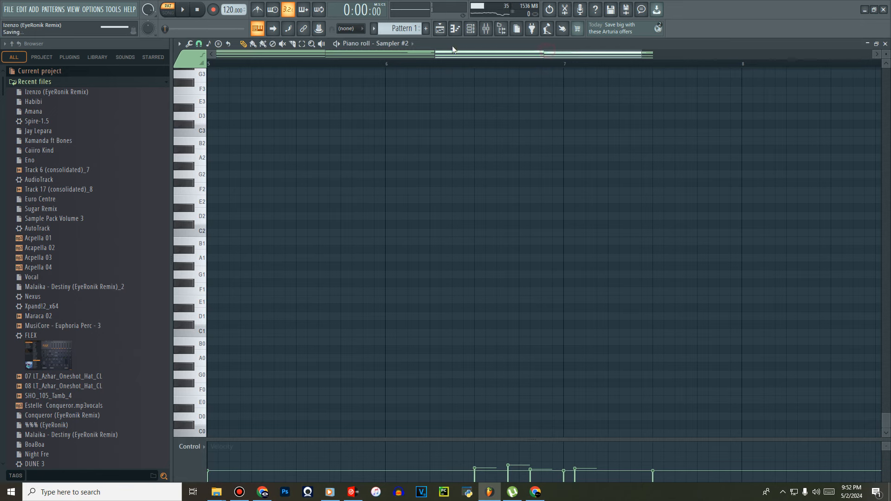
View Pattern 1's LD Late Mouse chord notes, then return to the playlist arrangement.
click(470, 28)
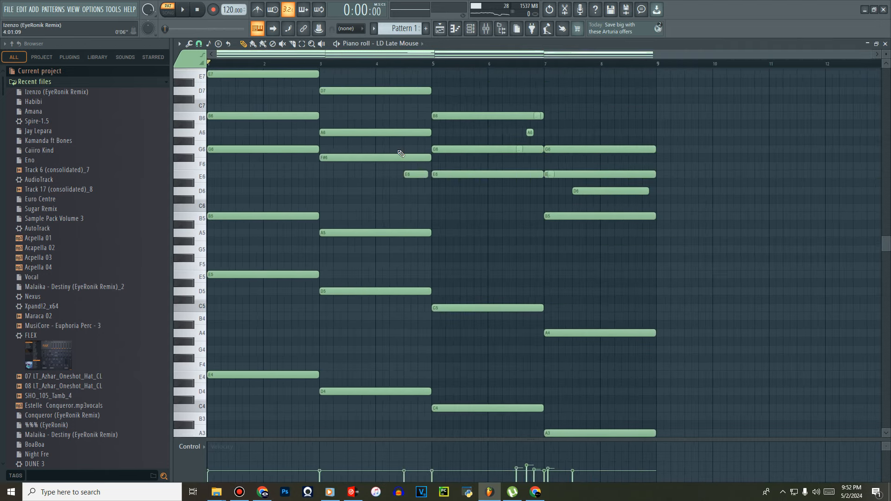
click(166, 10)
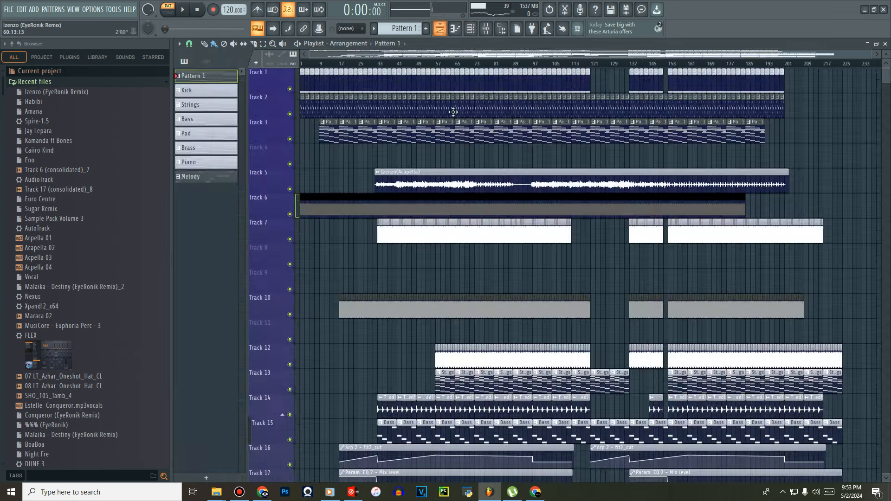
Open and play the Deep Bass line, then switch to the Pad pattern's Xpand!2 chords.
scroll(down, 3)
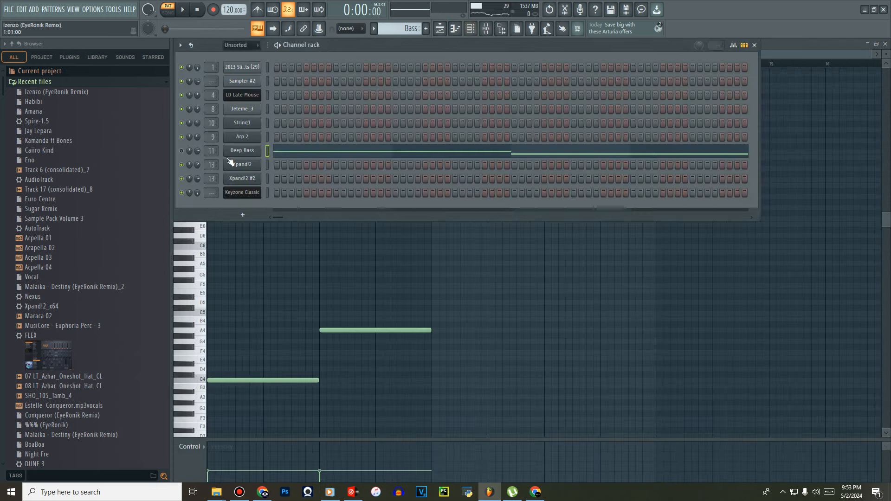
click(166, 10)
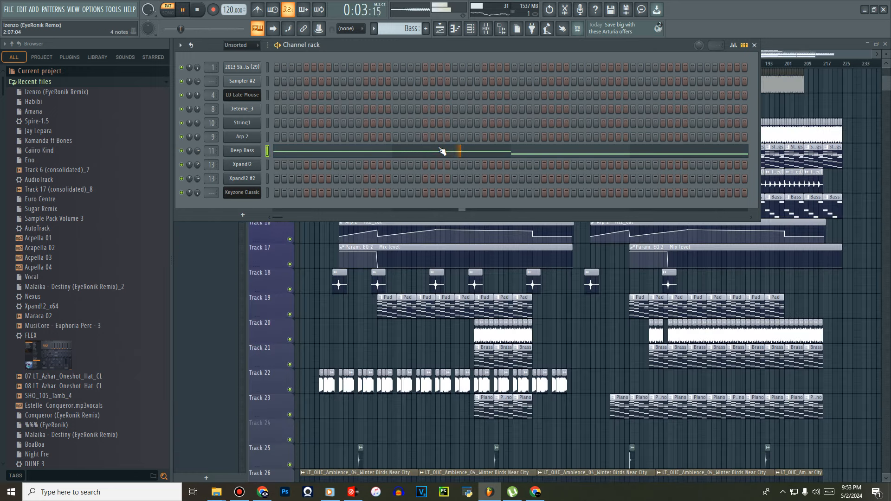
double_click(241, 150)
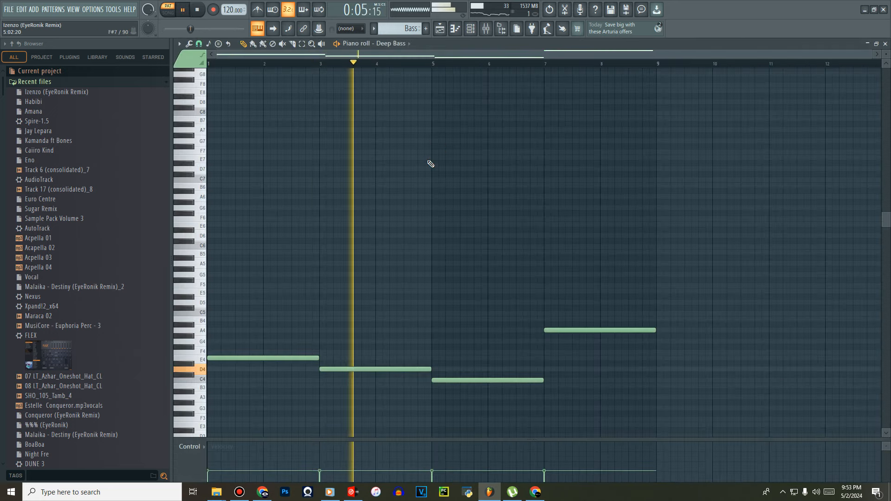
click(599, 330)
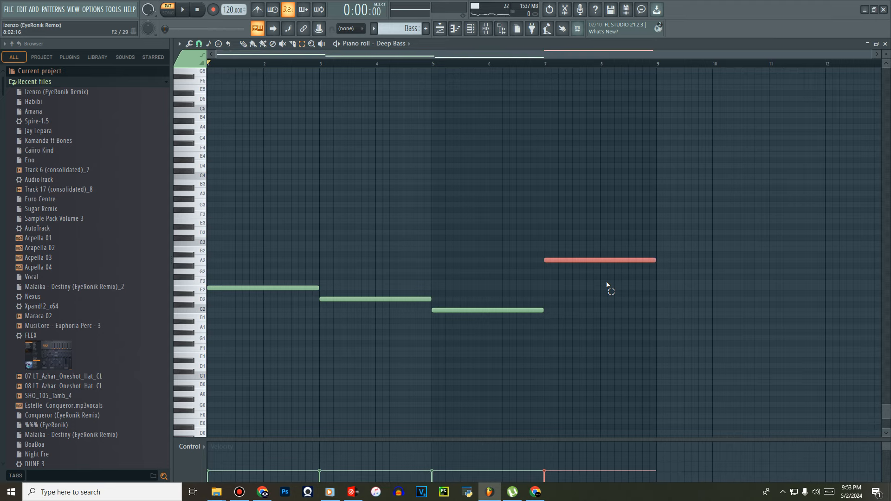
click(440, 28)
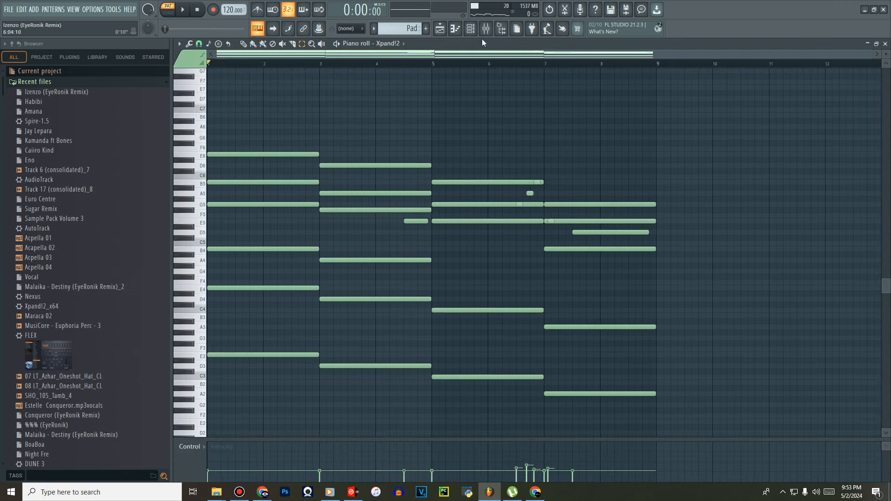
Play the Pad pattern, inspect and close its Xpand!2 synth, then select Brass.
click(182, 9)
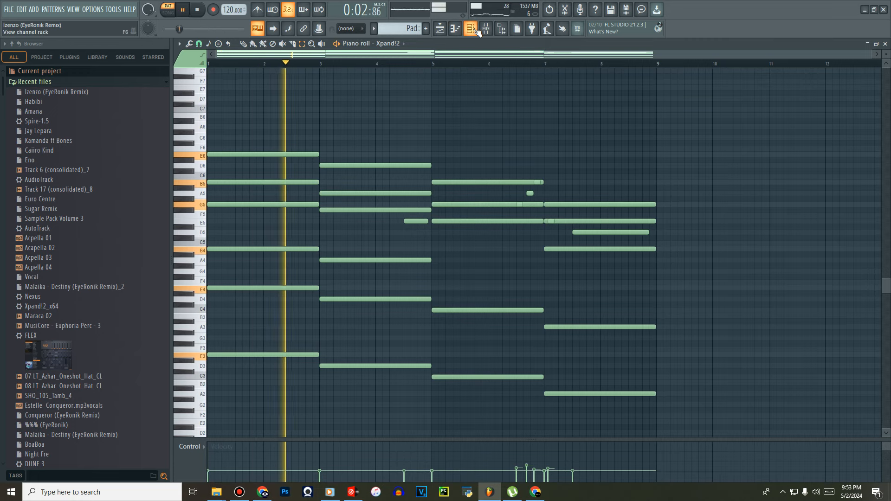
click(471, 28)
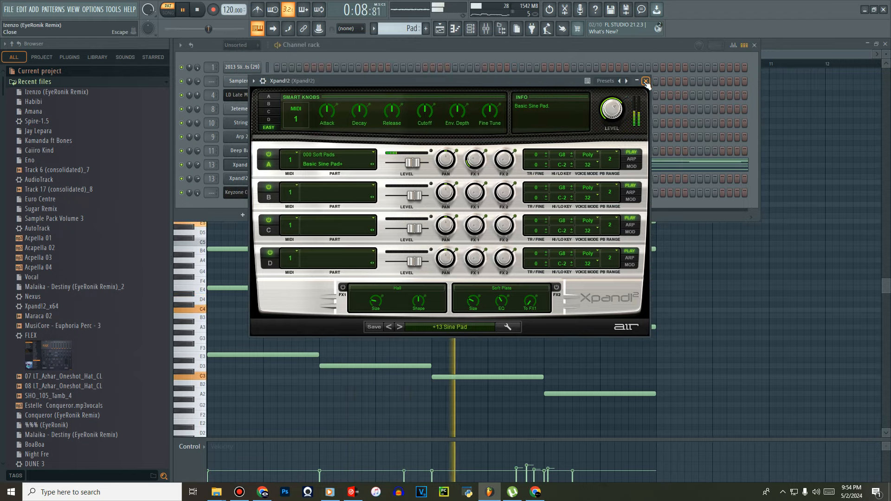
click(645, 81)
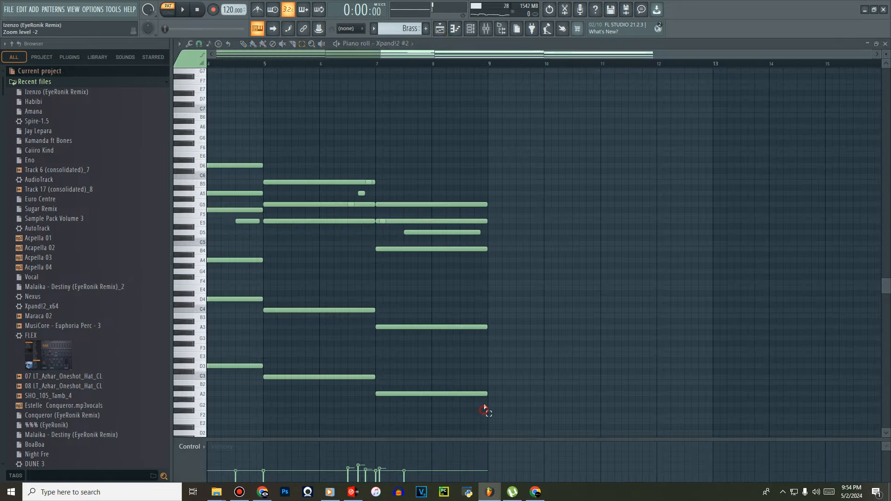
Play the Brass pattern's Xpand!2 #2 chords, then bring back the playlist arrangement.
click(183, 10)
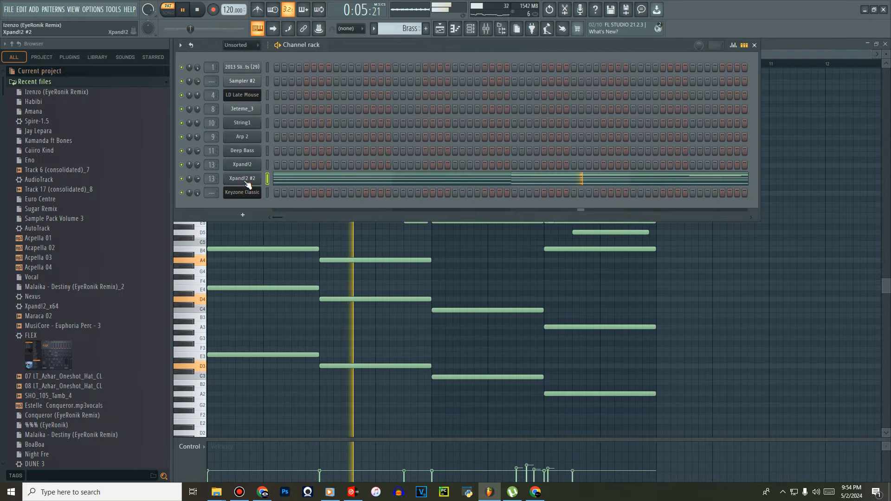
click(242, 178)
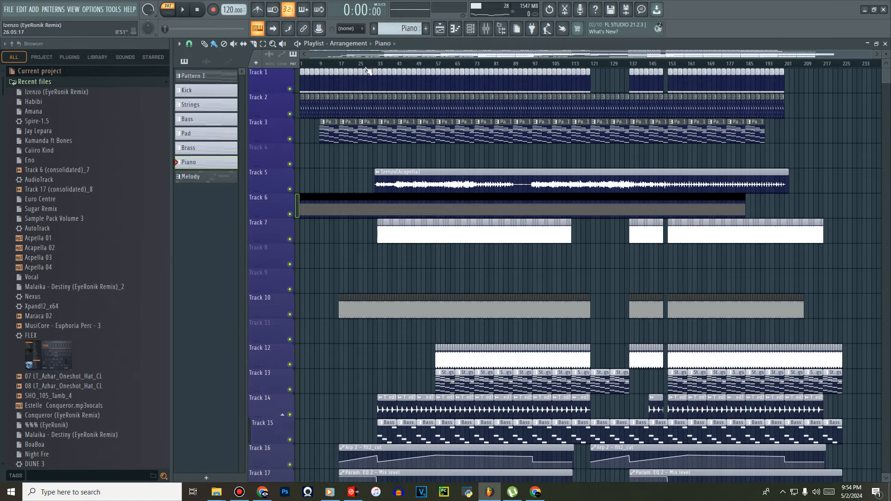
Play the full arrangement, scrolling the tracks to mute the Track 5 acapella and Track 15 bass.
click(166, 10)
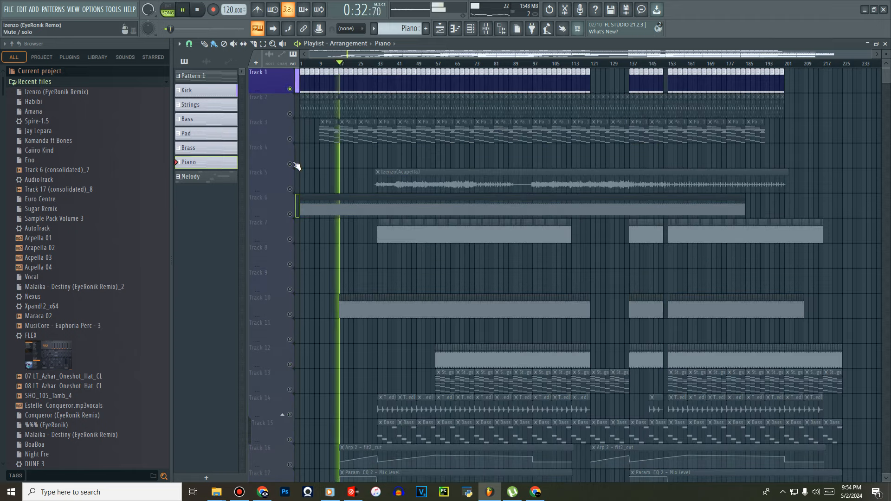
scroll(down, 3)
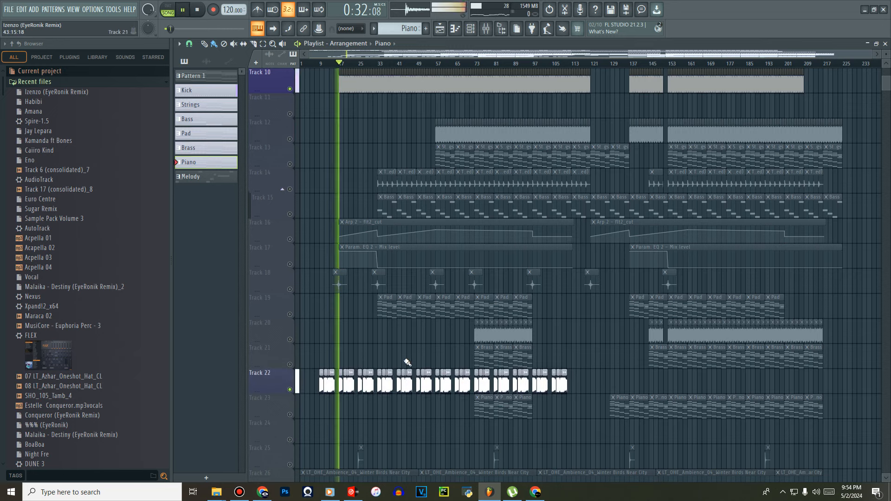
scroll(down, 3)
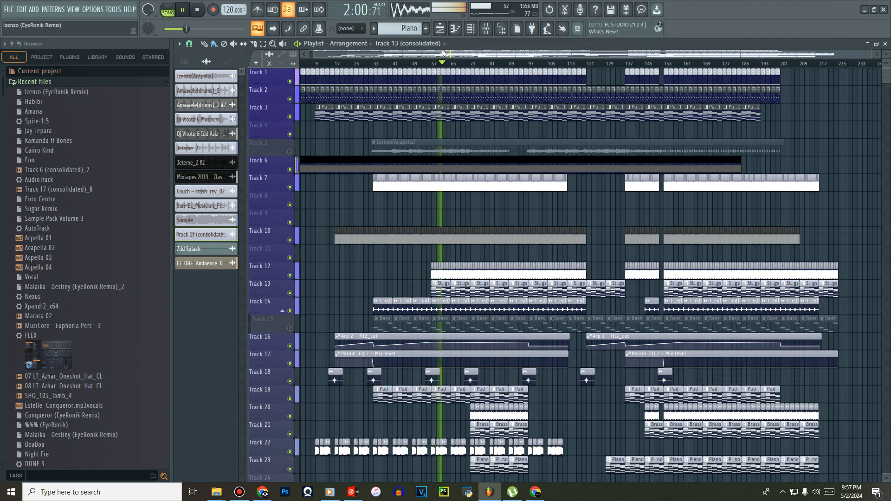
Stop the arrangement playback, returning the song to its start.
click(197, 10)
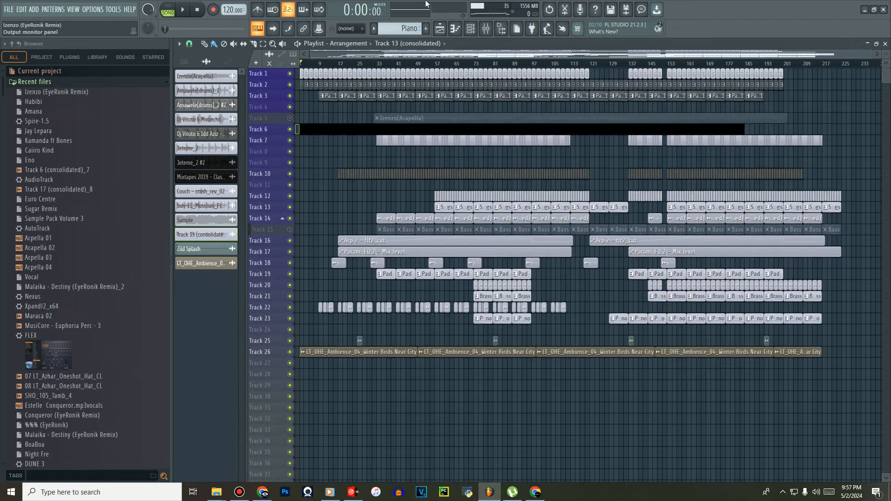
click(499, 6)
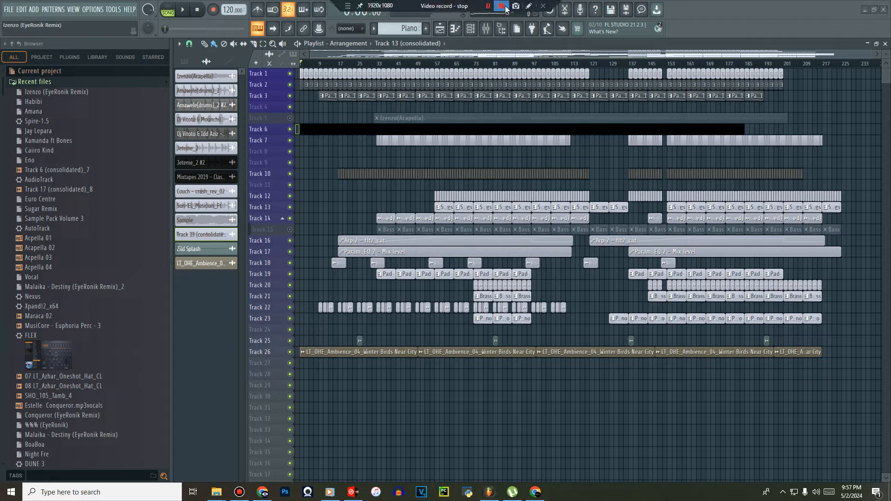